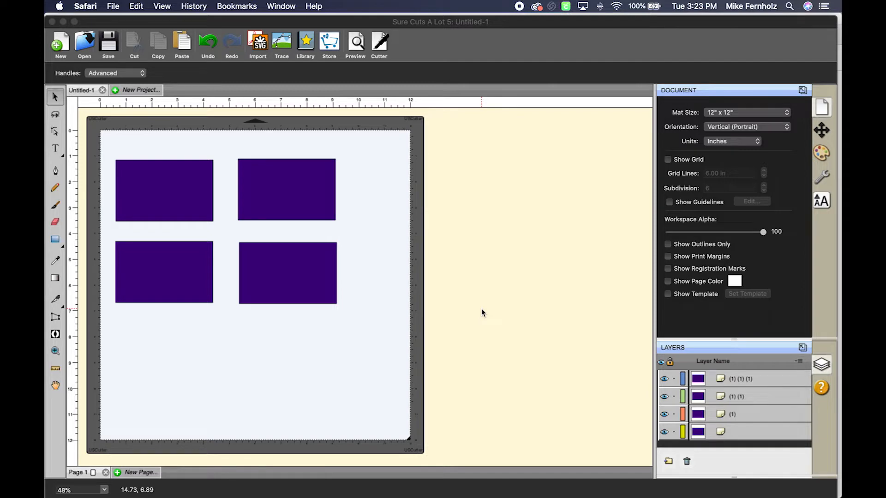
mouse_move(480, 313)
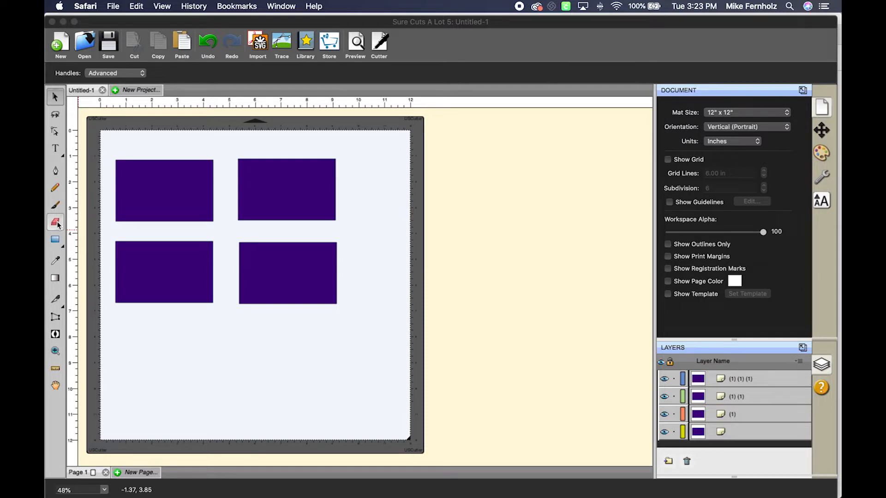
Step: Switch to the Eraser tool and keep its shape set to Square
click(55, 223)
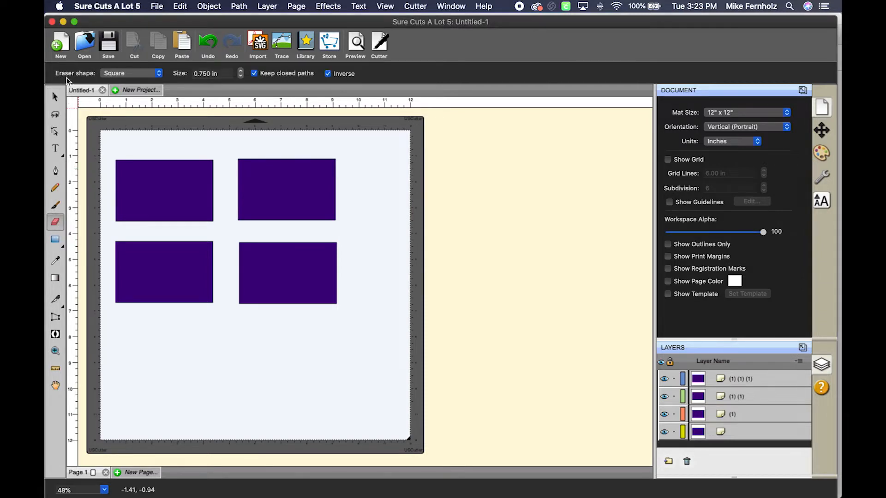
mouse_move(364, 87)
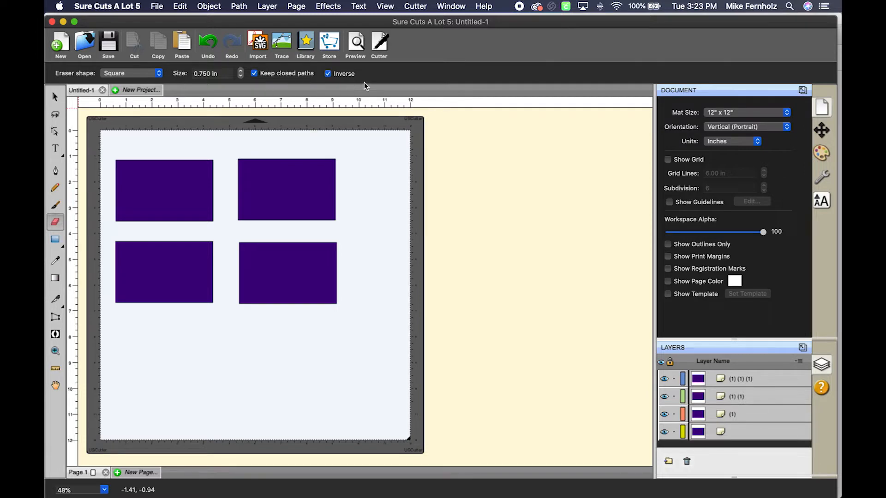
mouse_move(69, 80)
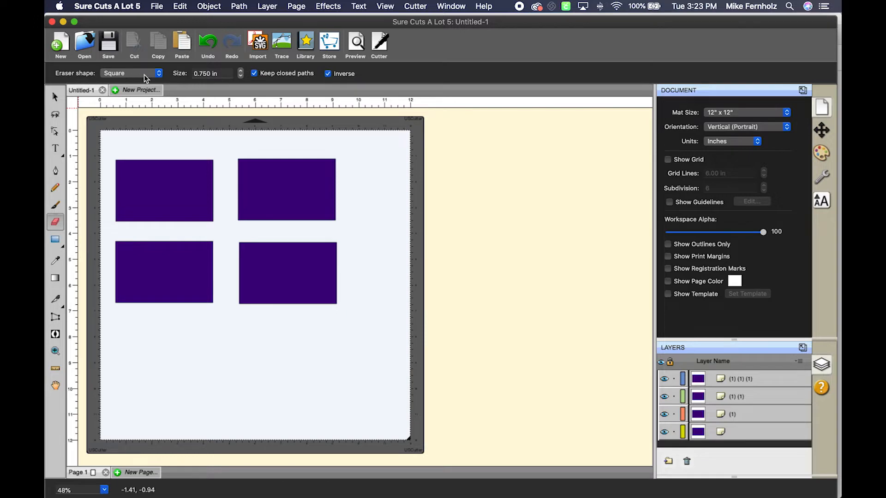
mouse_move(154, 143)
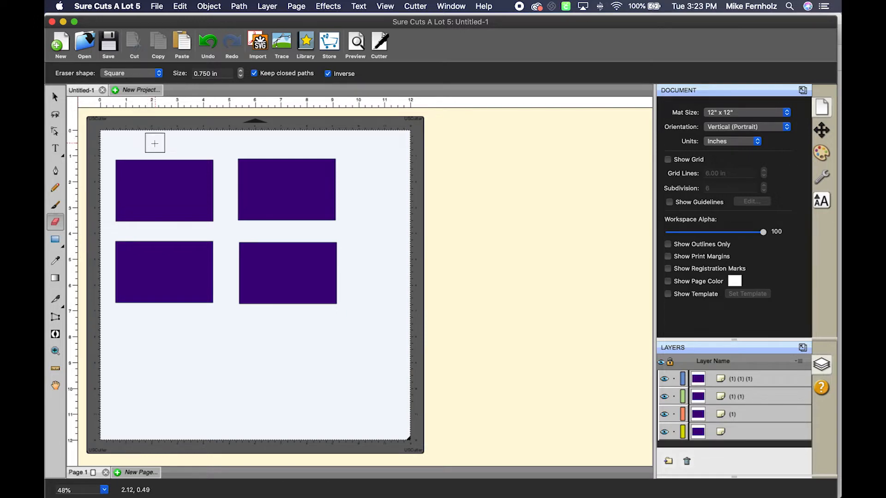
mouse_move(156, 144)
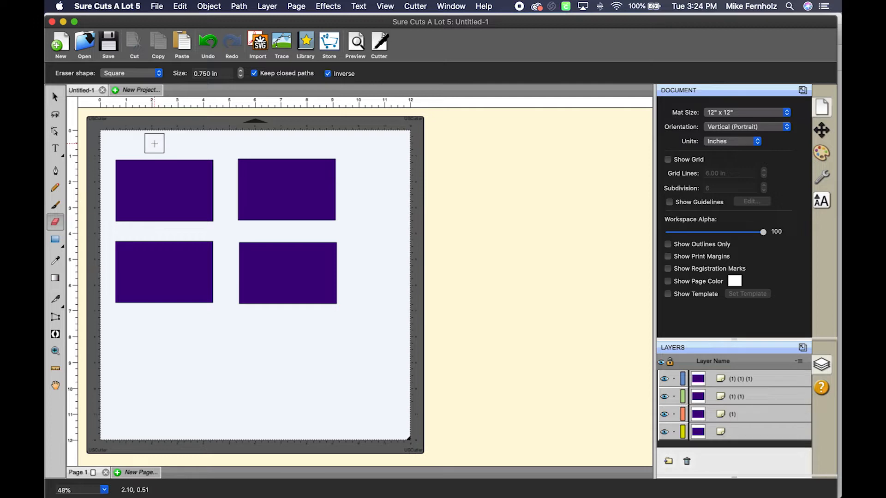
mouse_move(151, 143)
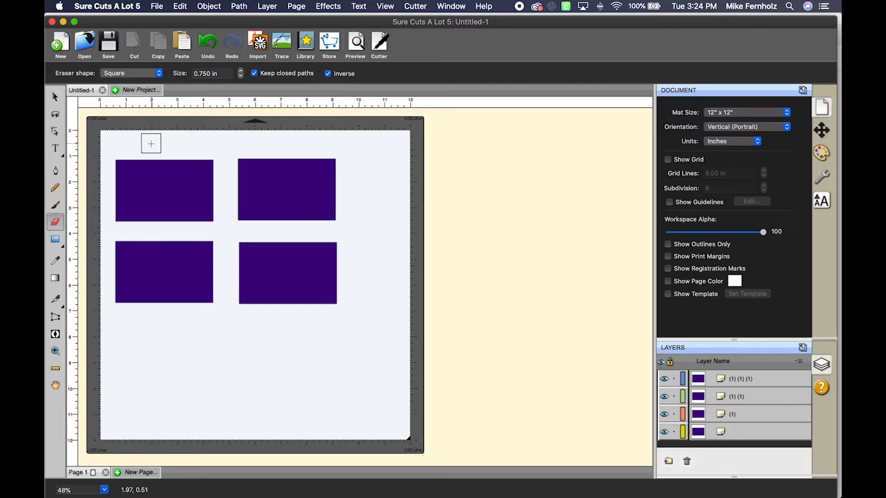
mouse_move(165, 91)
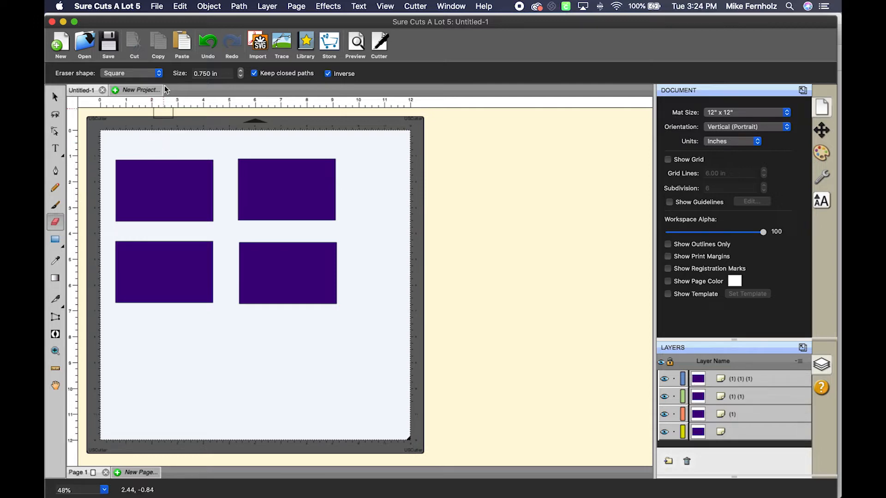
click(131, 72)
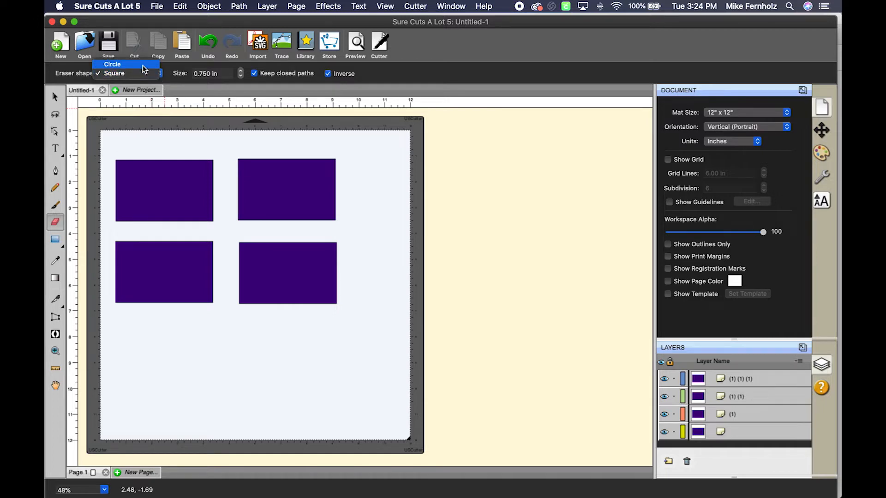
click(112, 64)
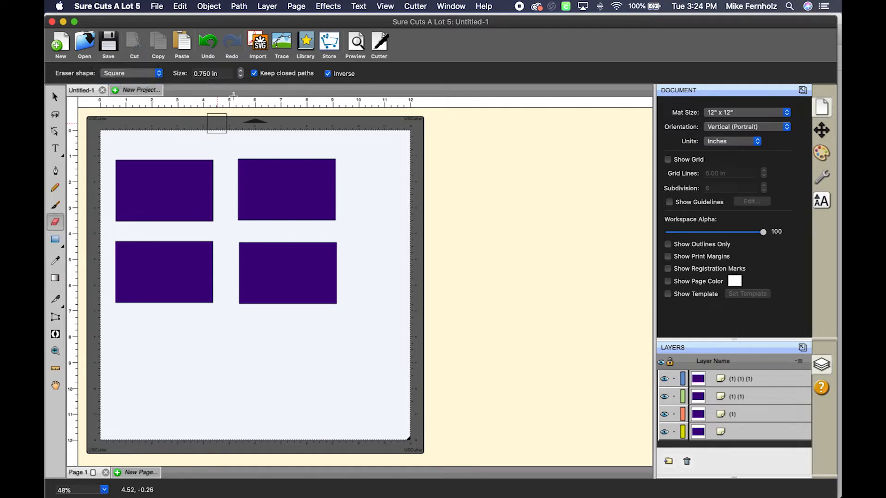
Step: Step the eraser size to 1.25 inches and turn off Inverse and Keep closed paths
click(239, 71)
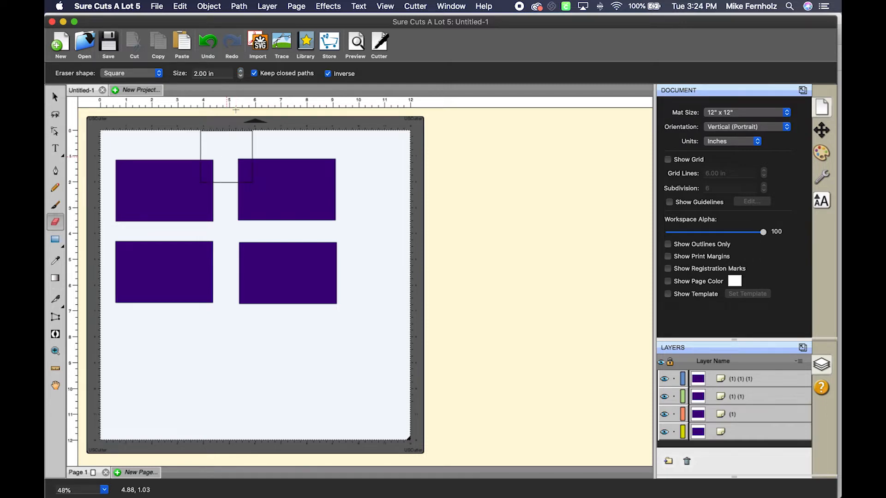
click(239, 76)
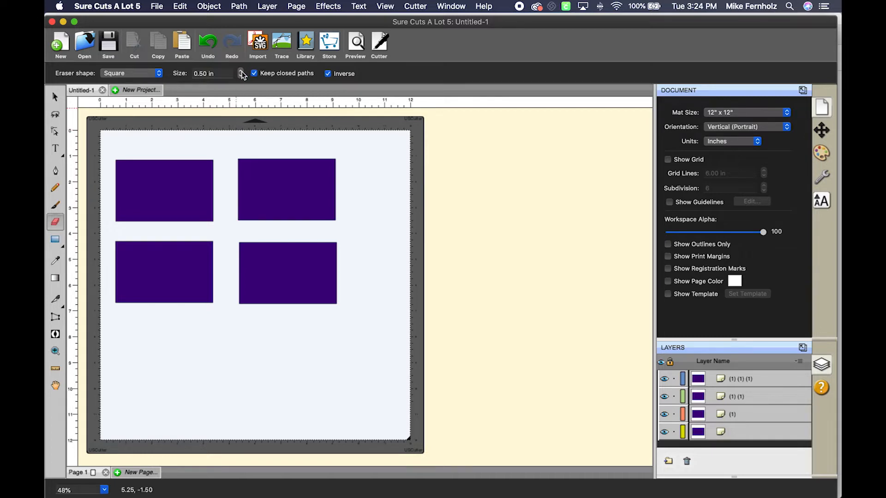
click(240, 71)
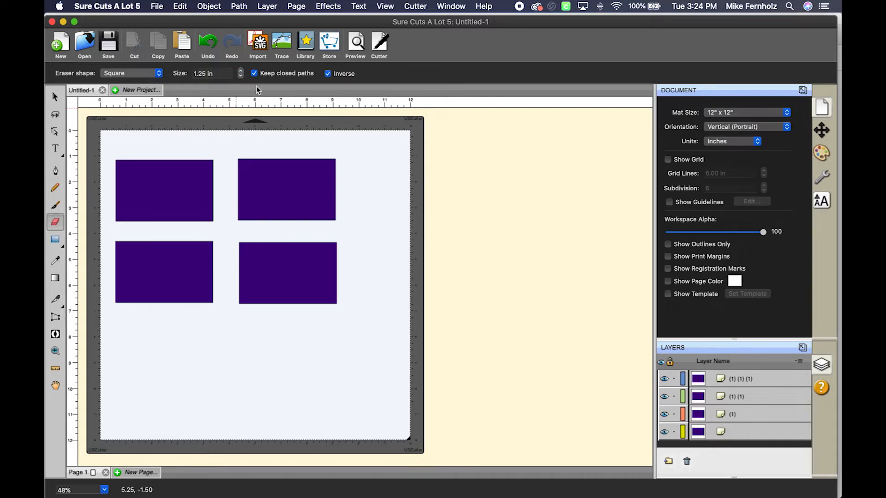
mouse_move(304, 82)
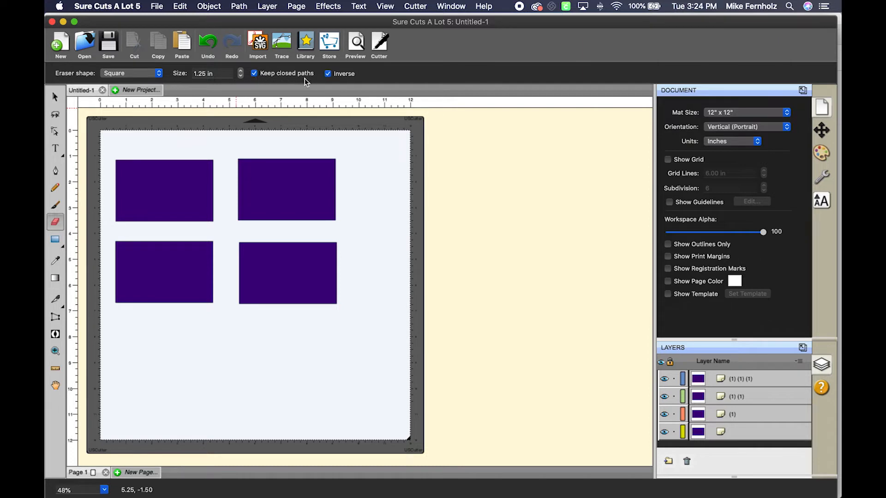
click(327, 74)
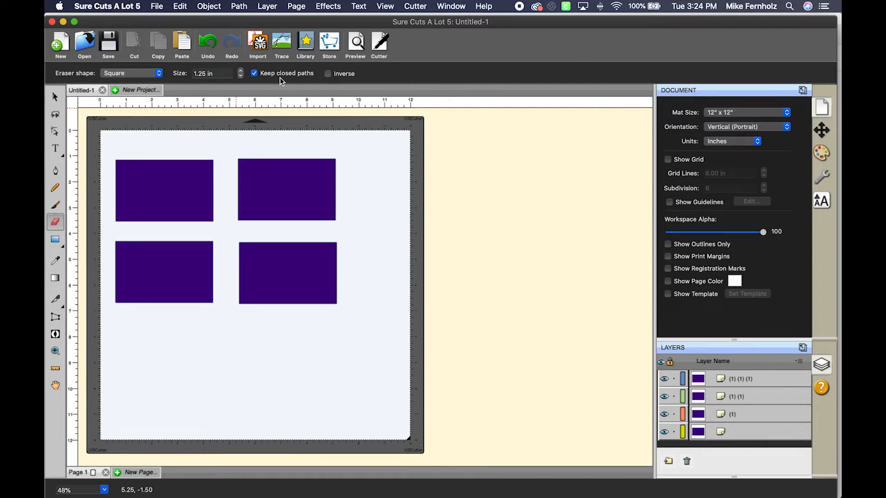
click(254, 74)
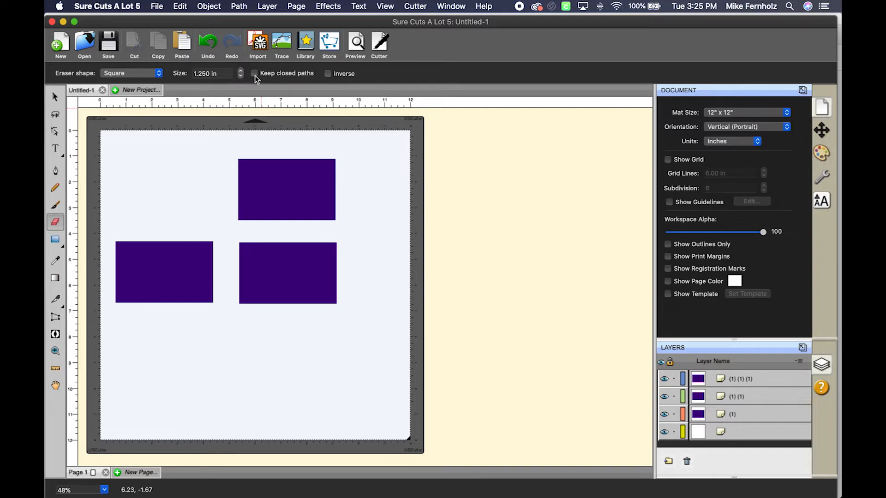
Step: Turn Keep closed paths back on after erasing the top-left rectangle
click(253, 74)
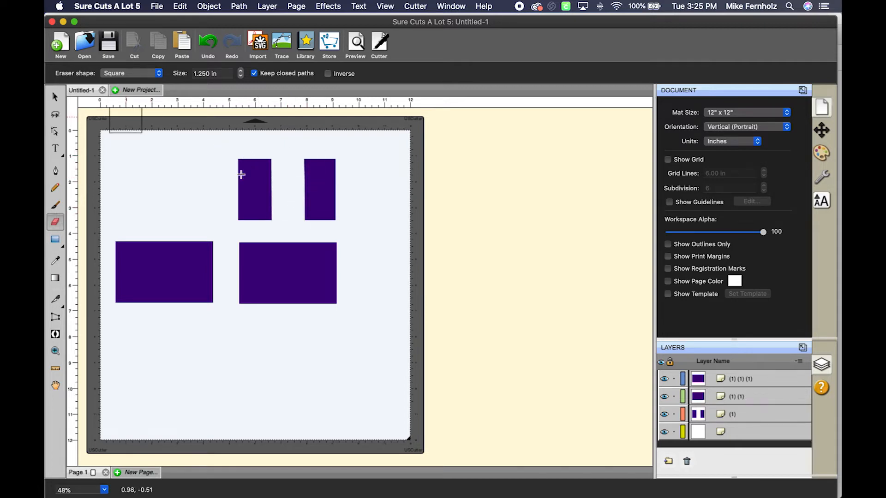
Step: With the Select tool, drag the split top-right rectangle up and to the left
click(56, 96)
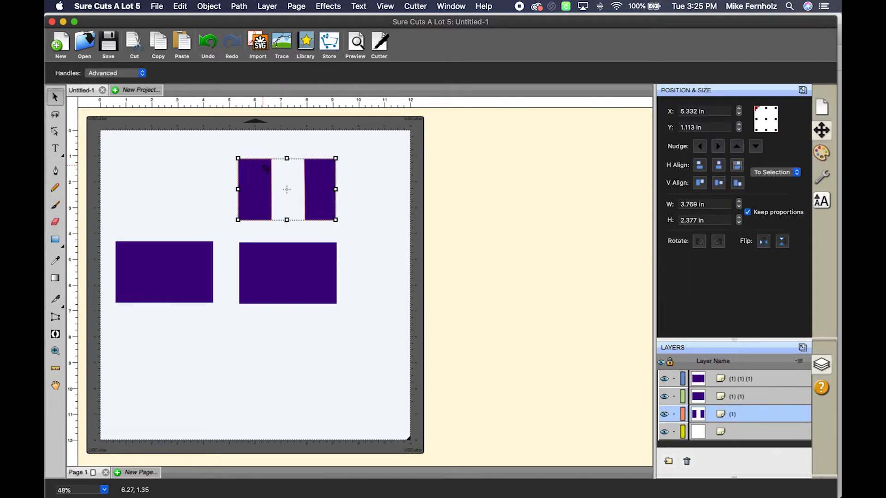
drag(286, 189, 238, 173)
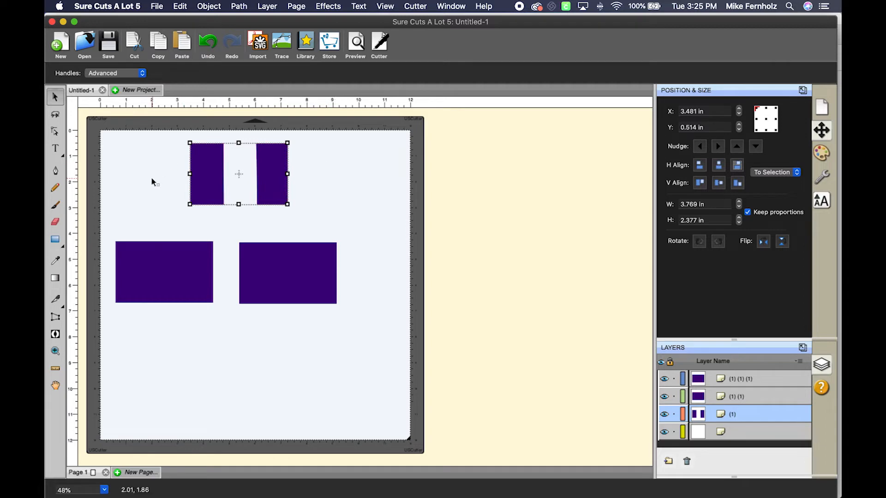
Step: Return to the Eraser tool and turn on inverse erasing for the bottom-right rectangle slits
click(55, 223)
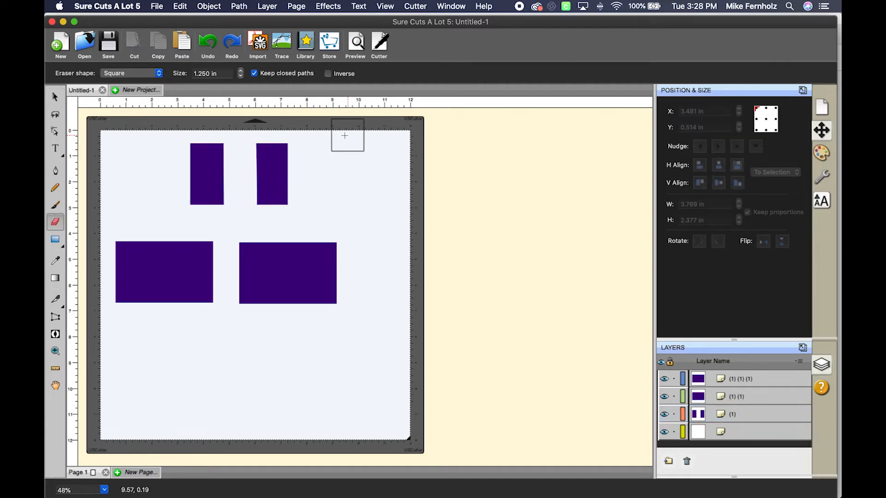
mouse_move(268, 271)
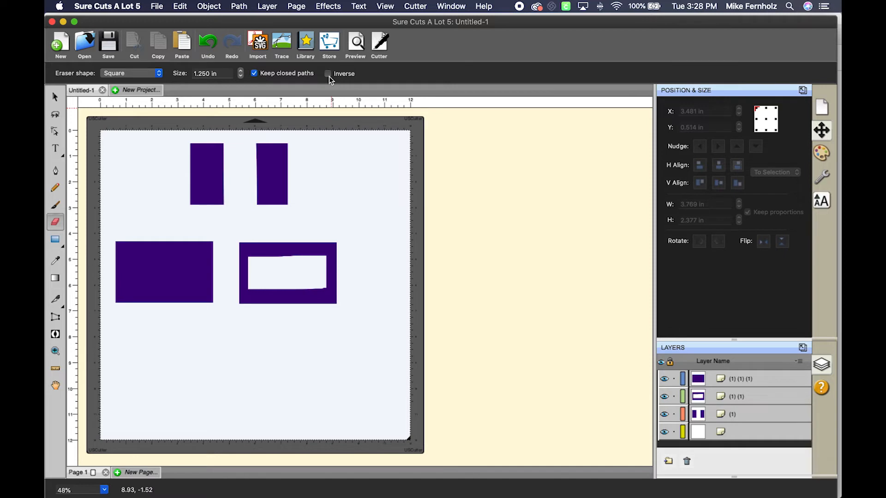
click(327, 74)
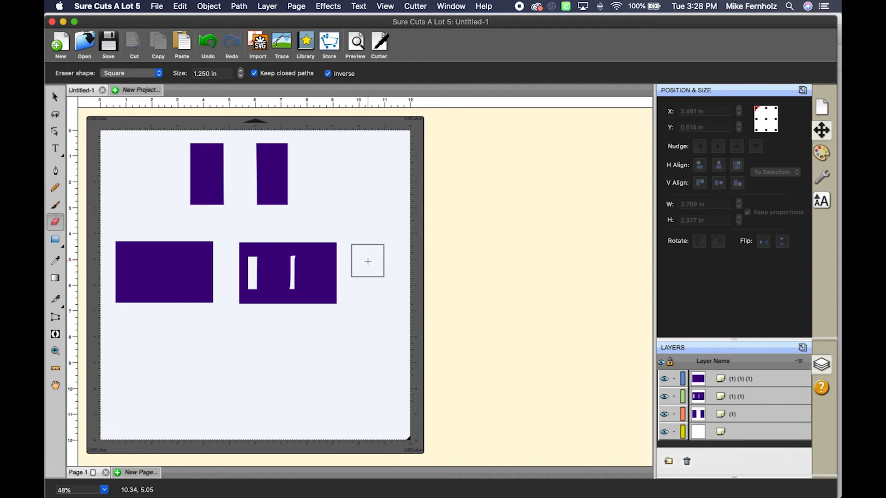
mouse_move(371, 260)
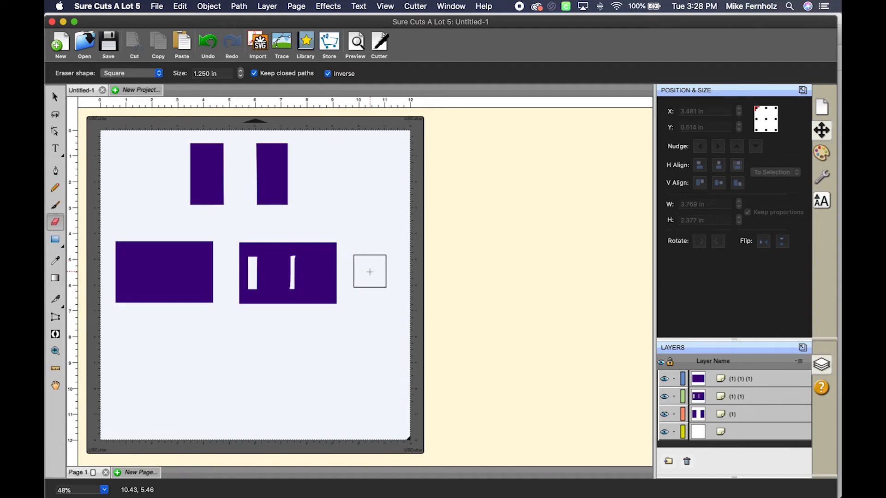
mouse_move(383, 263)
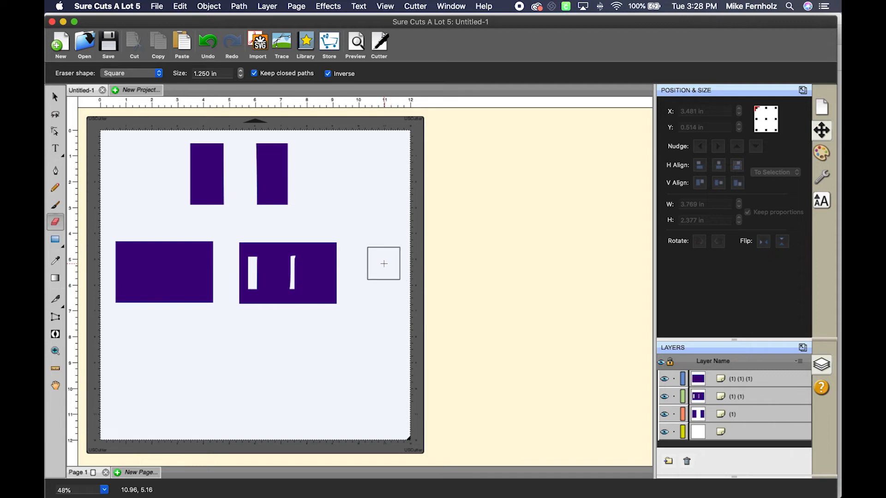